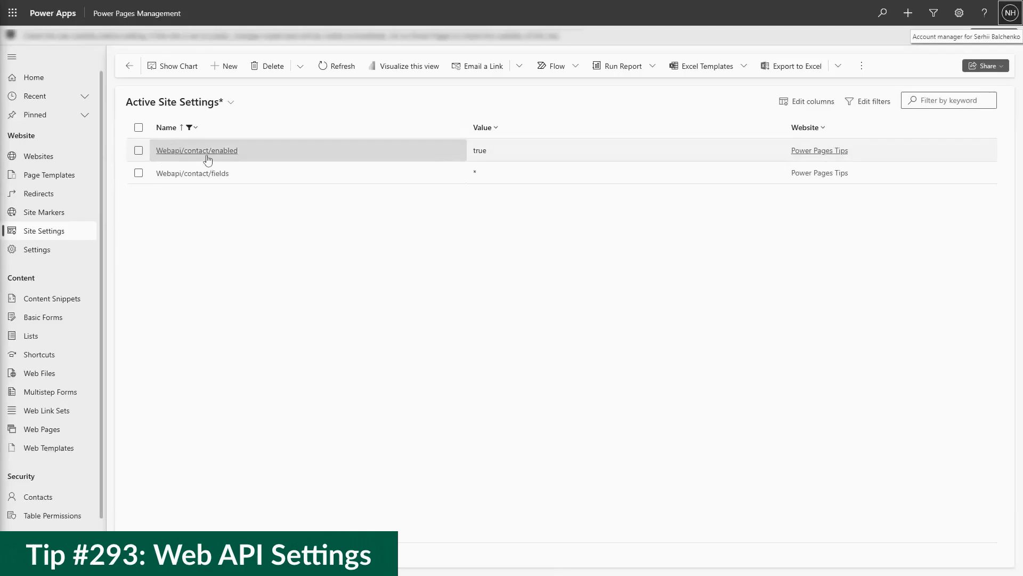
# Step: Select Footer.html's safeAjax wrapper script, then load contacts?$filter=firstname eq %27Nicholas%27 in Chrome
pyautogui.click(195, 150)
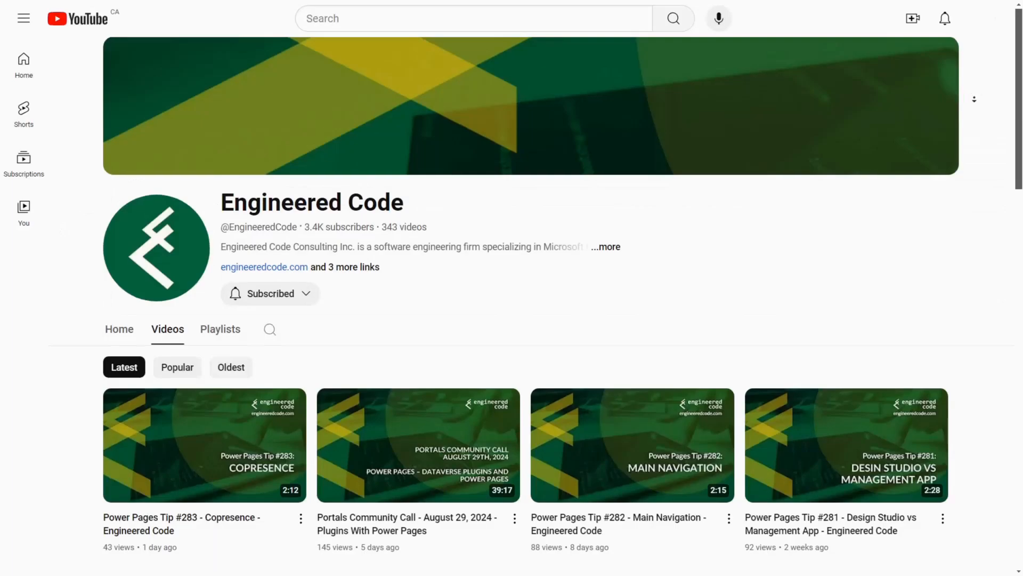
pyautogui.scroll(-3)
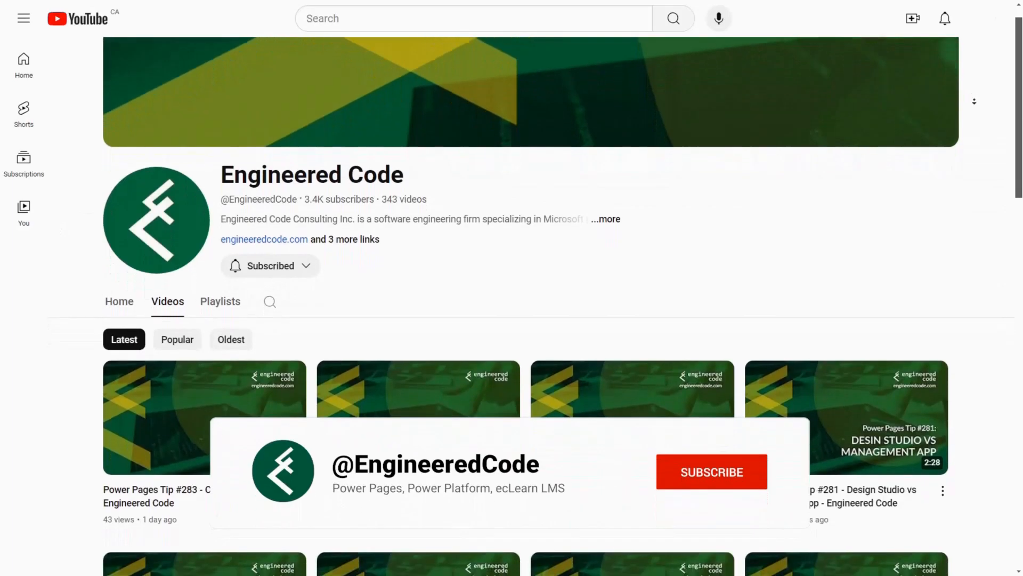
pyautogui.click(712, 471)
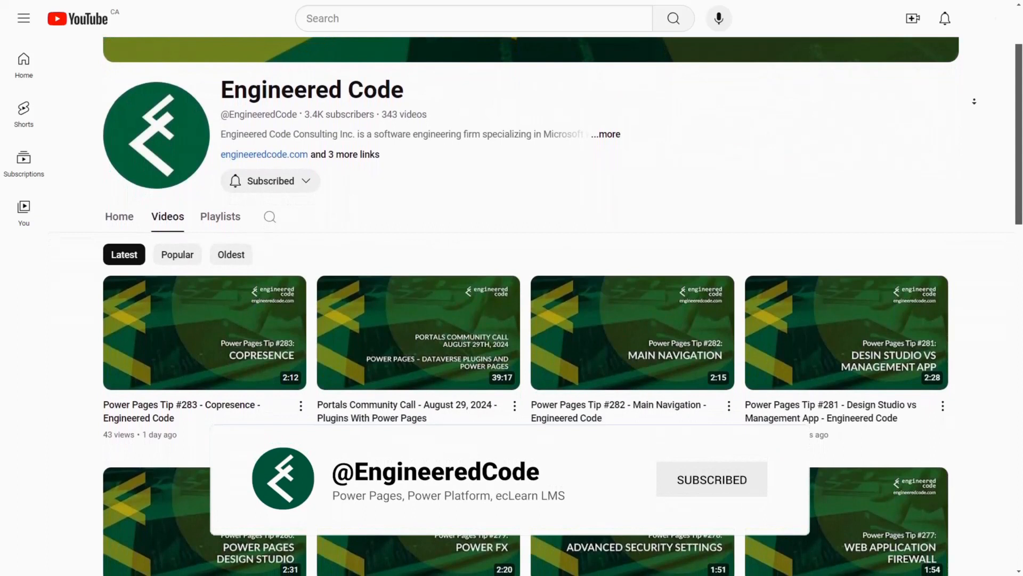
pyautogui.scroll(3)
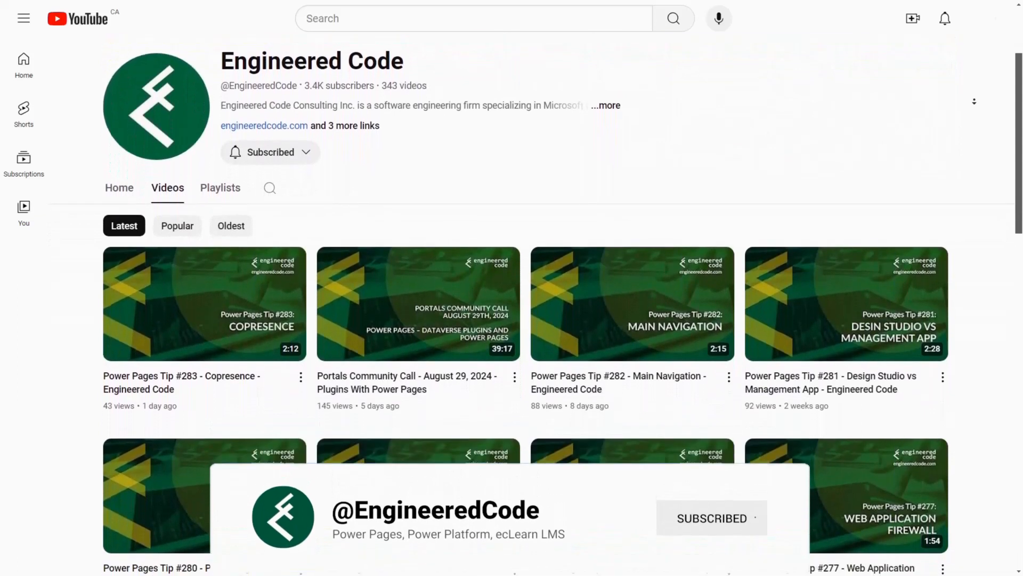
pyautogui.scroll(-3)
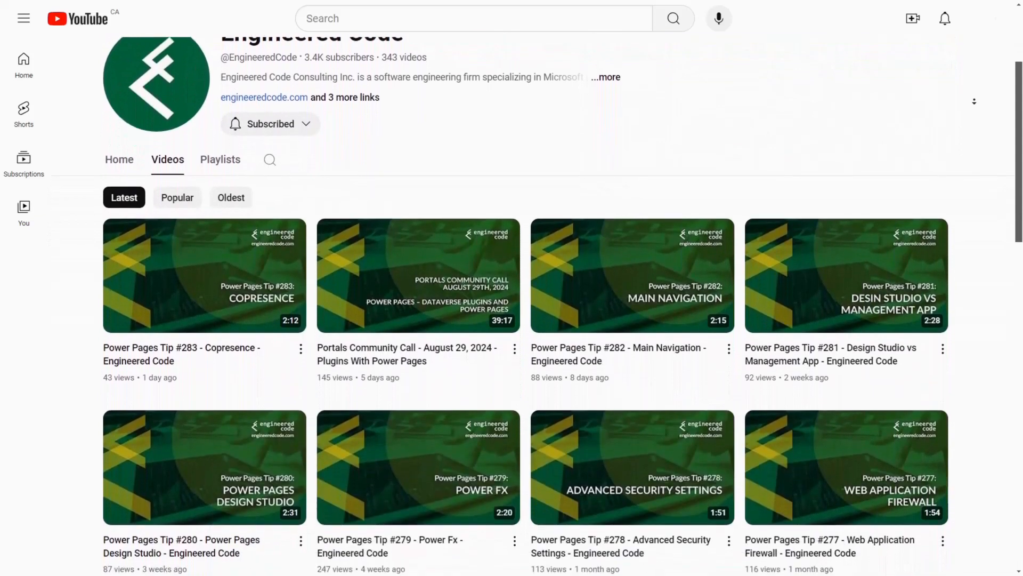
pyautogui.scroll(-3)
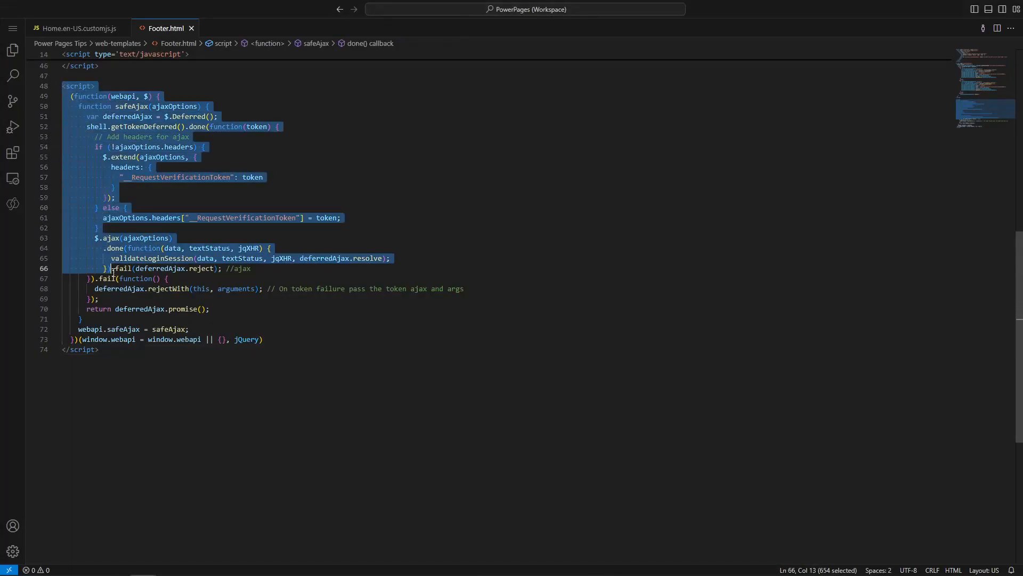
pyautogui.click(120, 343)
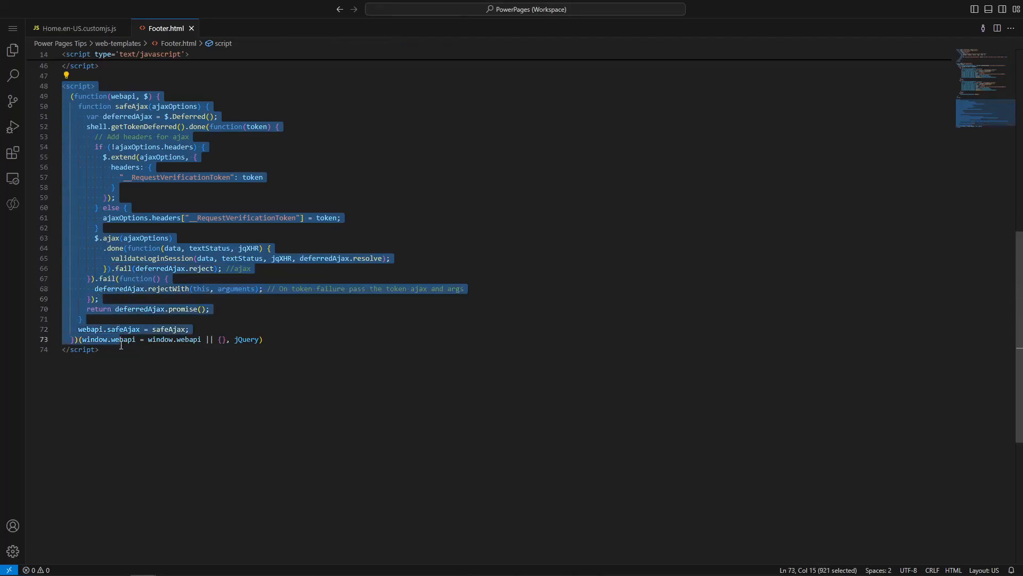
pyautogui.click(102, 349)
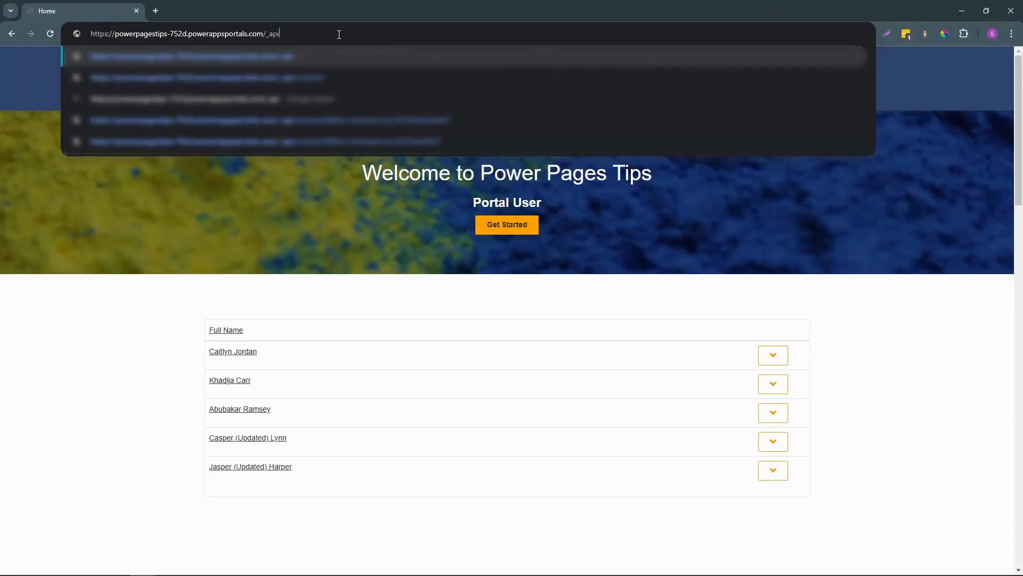
pyautogui.write('contacts?$filter=firstname eq %27Nicholas%27')
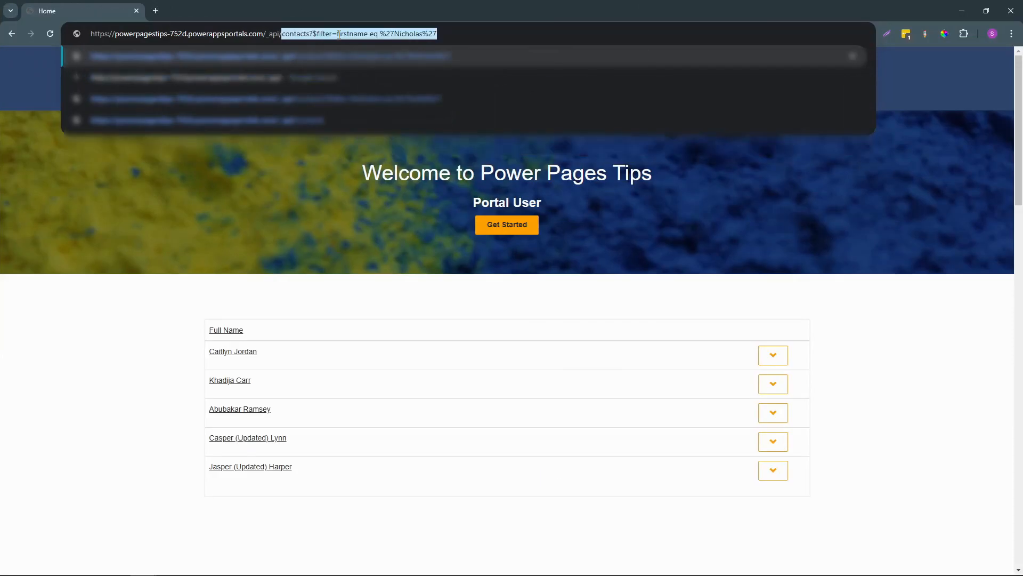
pyautogui.press('Delete')
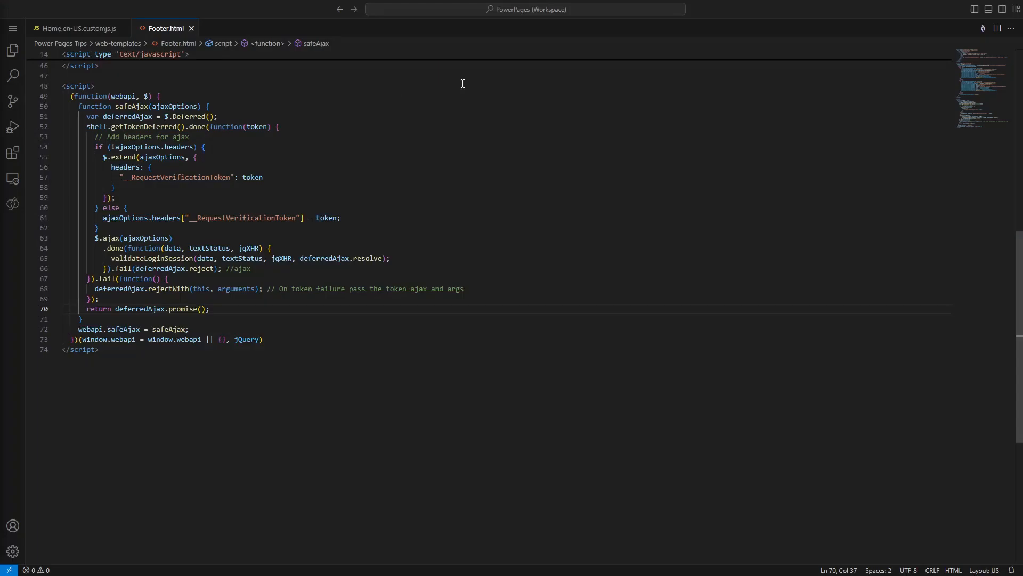
pyautogui.moveTo(333, 137)
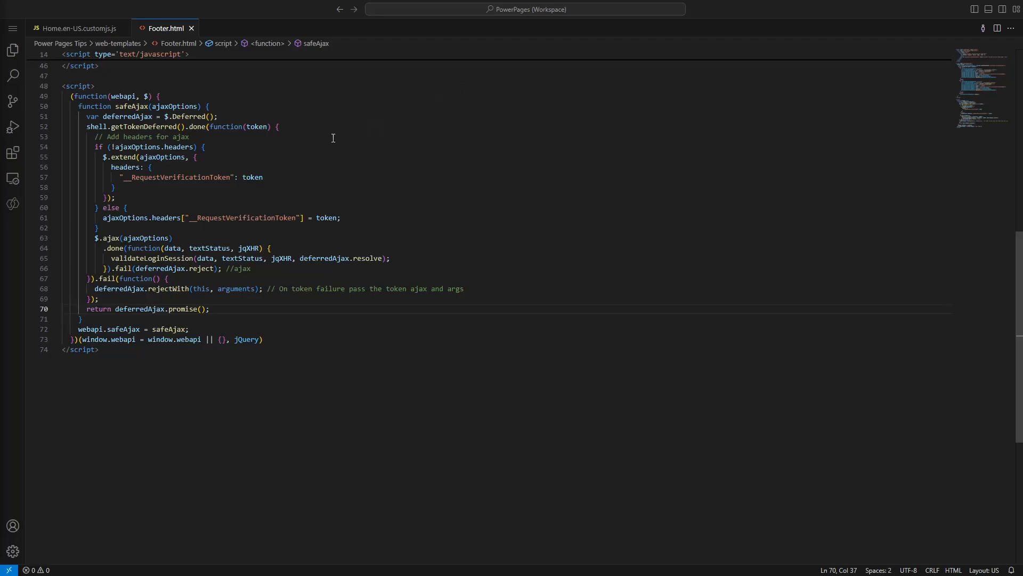
pyautogui.moveTo(184, 170)
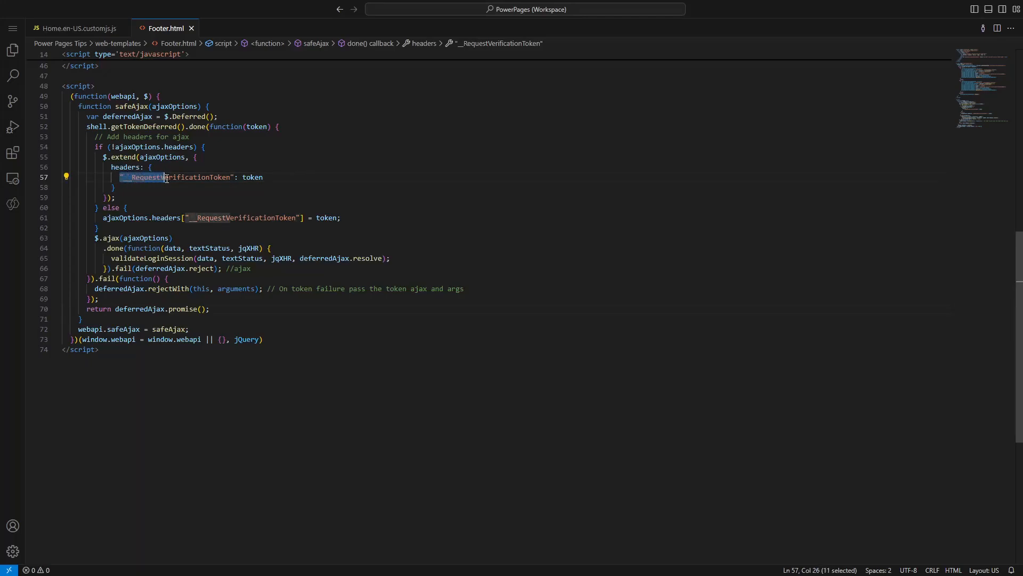
pyautogui.moveTo(167, 177); pyautogui.dragTo(230, 177)
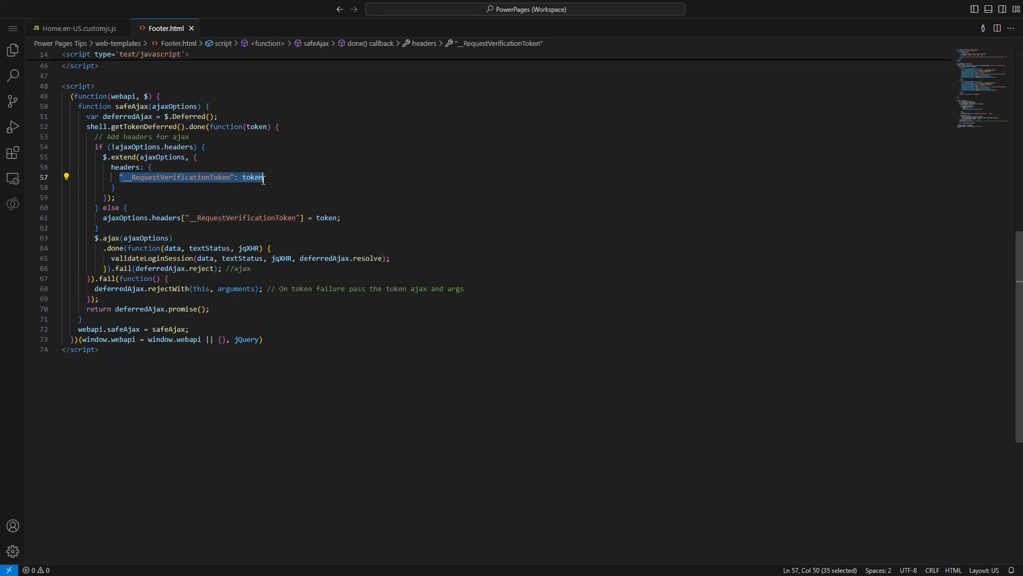
pyautogui.moveTo(255, 177)
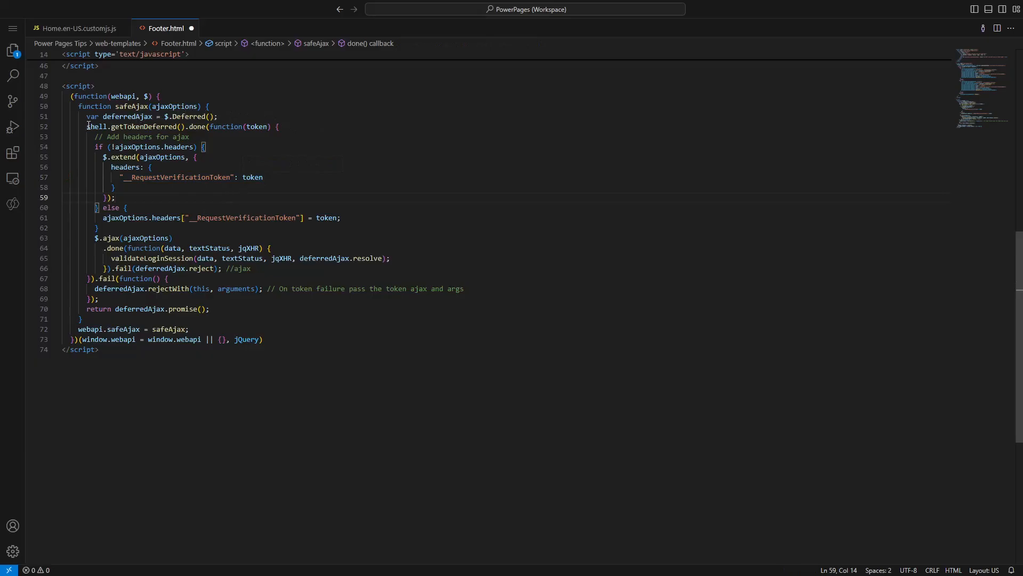
pyautogui.click(85, 126)
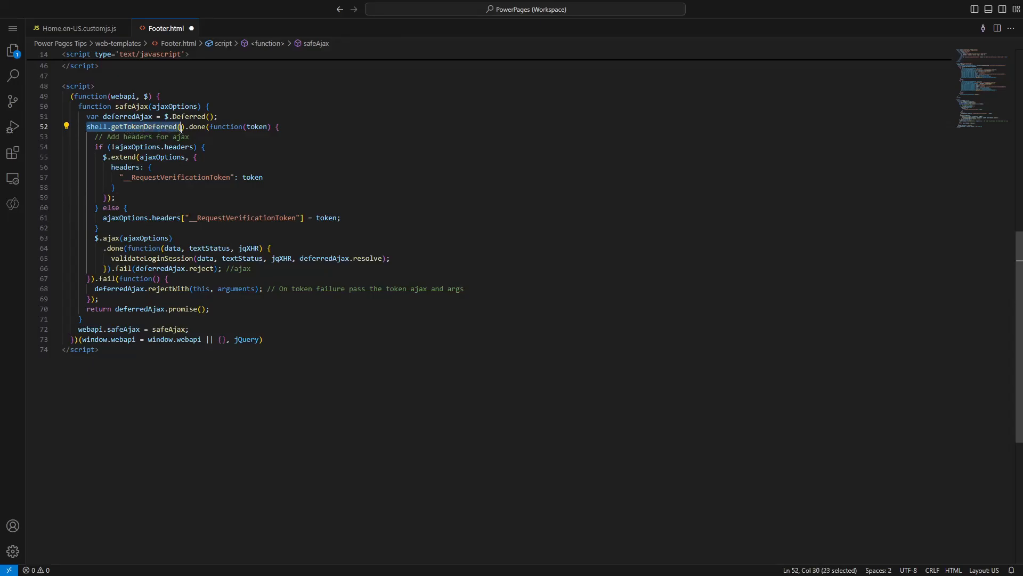
pyautogui.press('shift+Right')
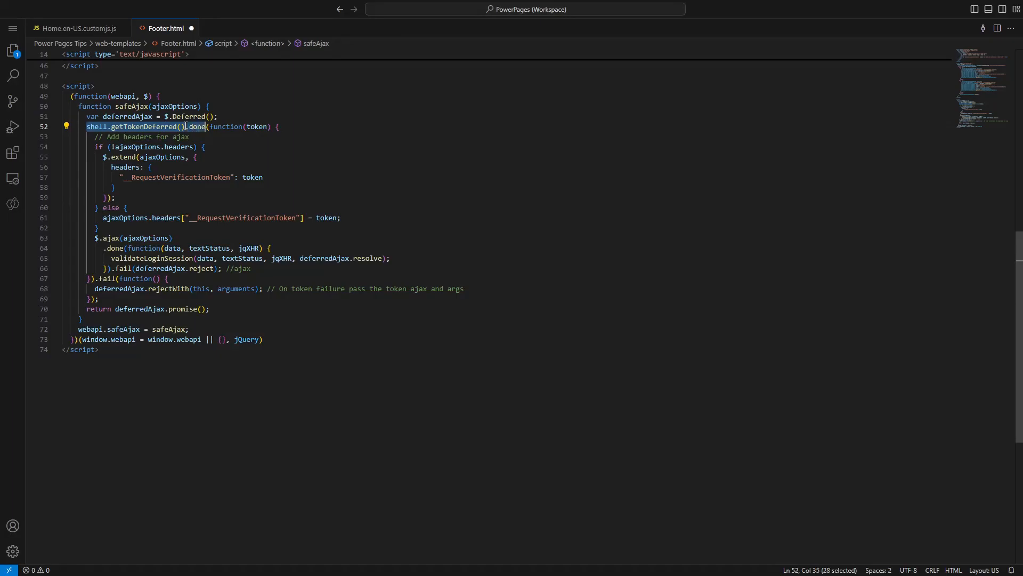
pyautogui.doubleClick(230, 126)
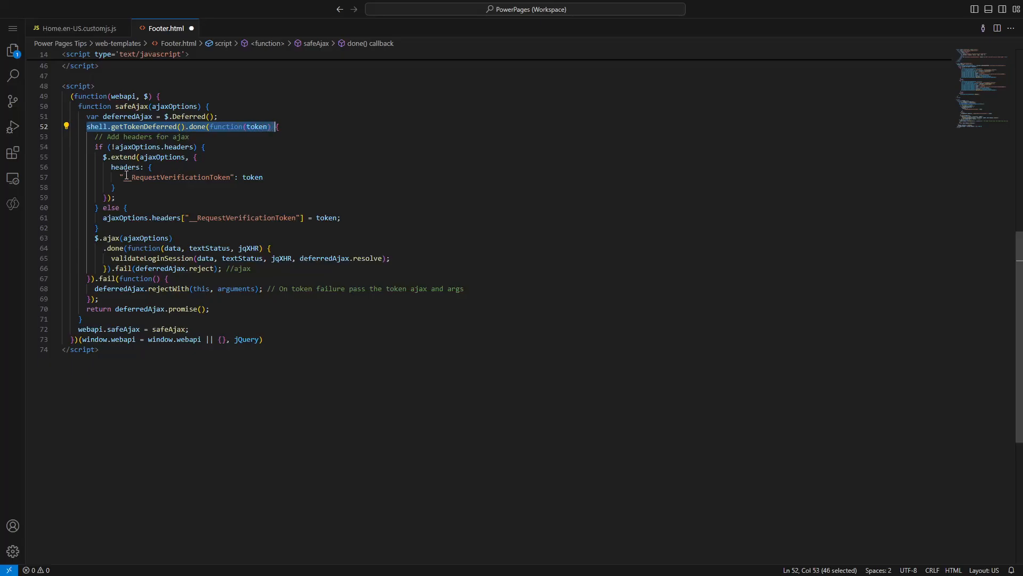
pyautogui.click(150, 177)
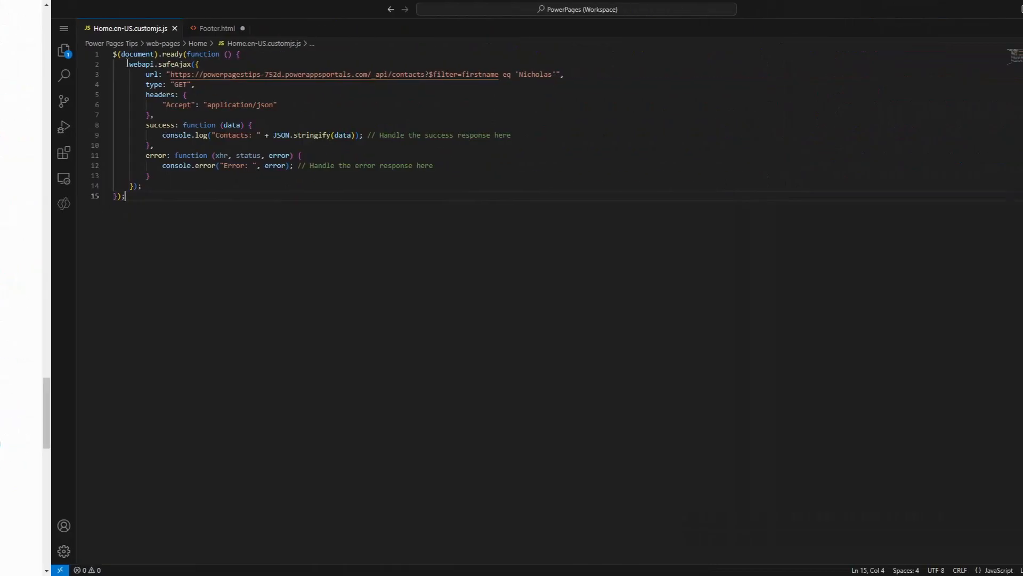
# Step: Select the webapi.safeAjax call on line 2 of Home.en-US.customjs.js
pyautogui.doubleClick(90, 64)
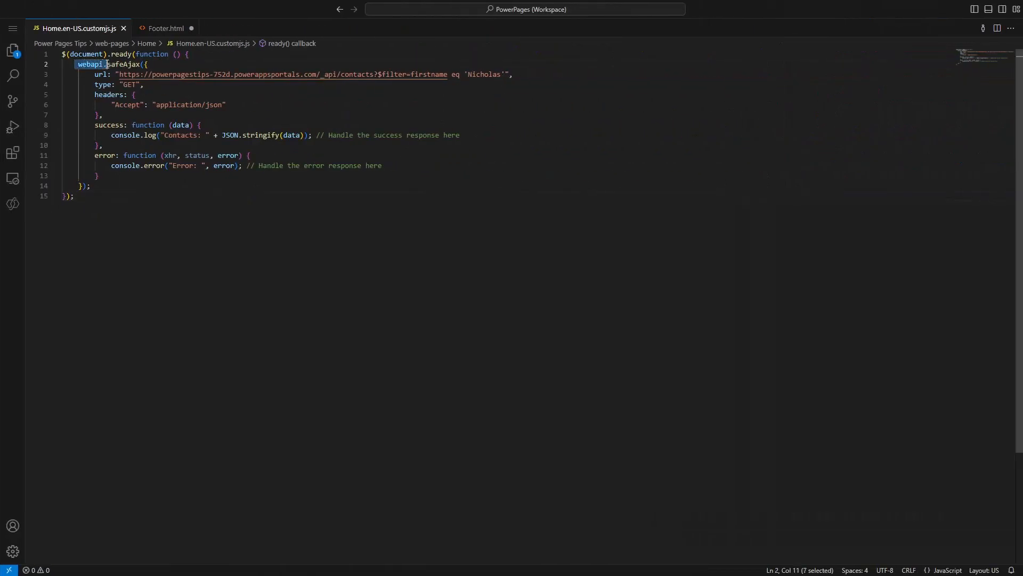
pyautogui.doubleClick(124, 64)
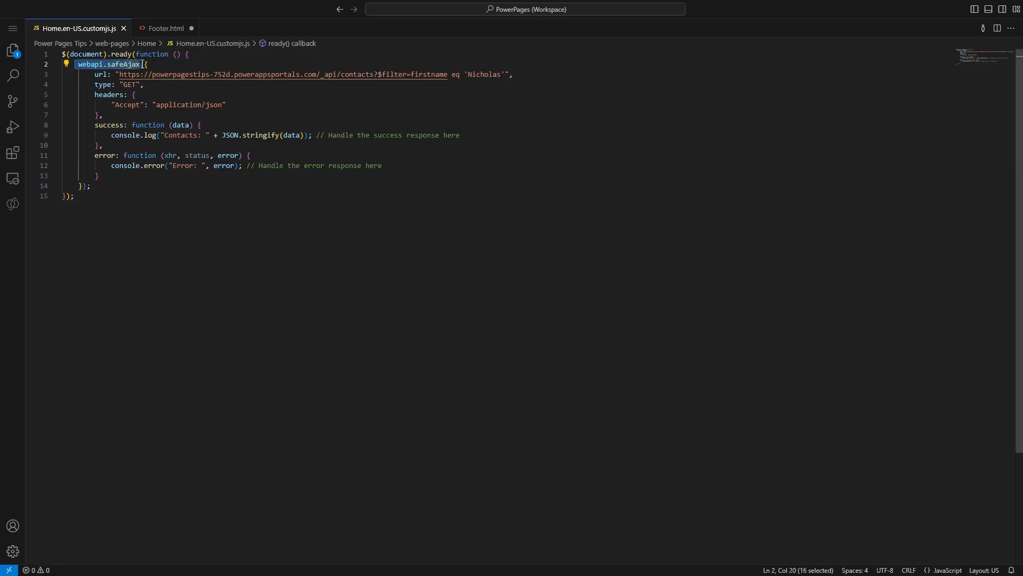
pyautogui.moveTo(130, 55)
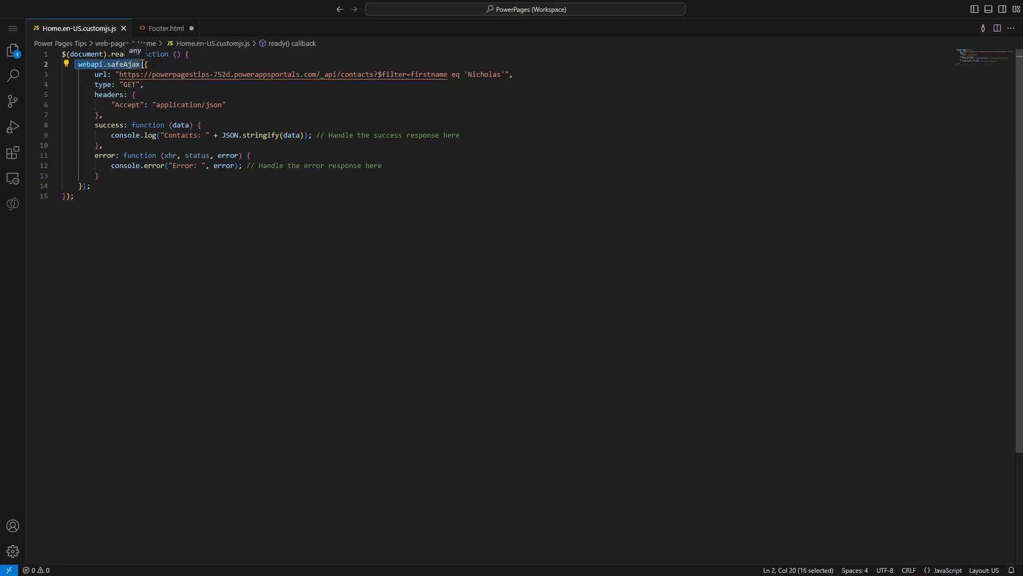